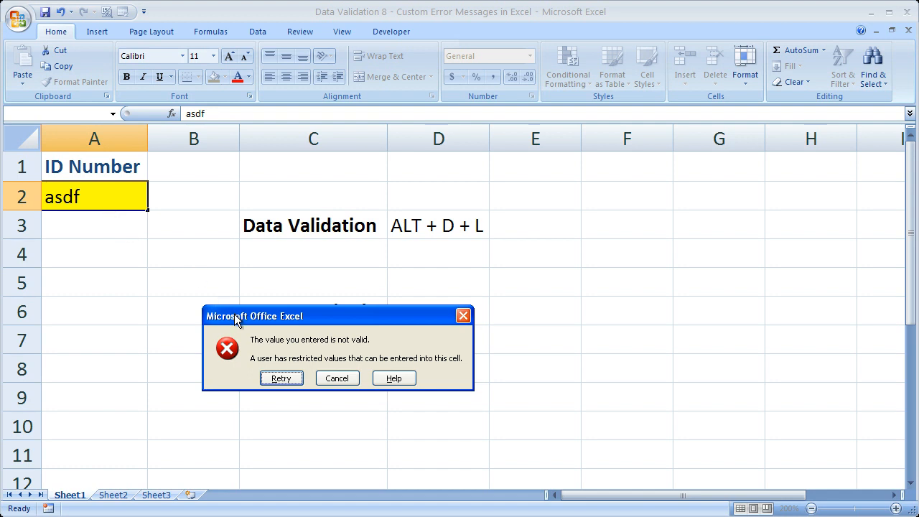
Move the default alert aside to see the TRIM note, then cancel the invalid 'asdf' entry
left_click_drag(255, 316, 261, 193)
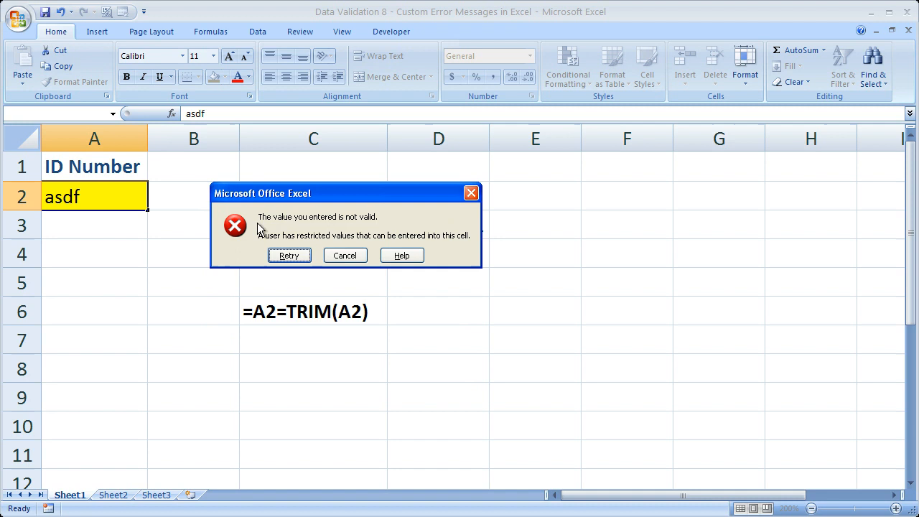
mouse_move(370, 224)
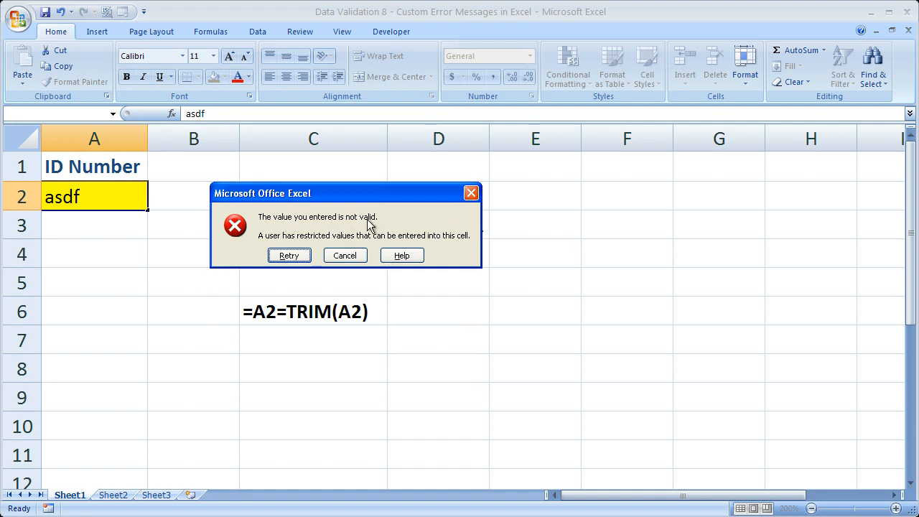
mouse_move(366, 231)
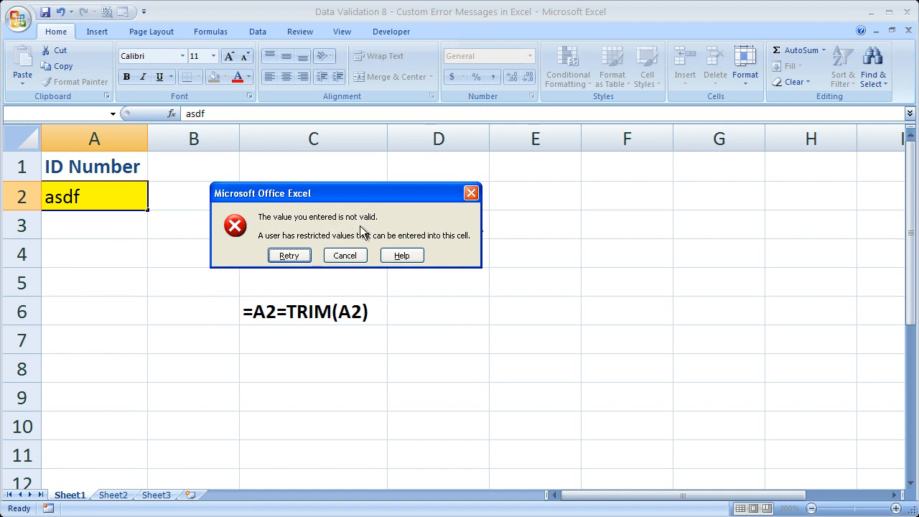
mouse_move(344, 255)
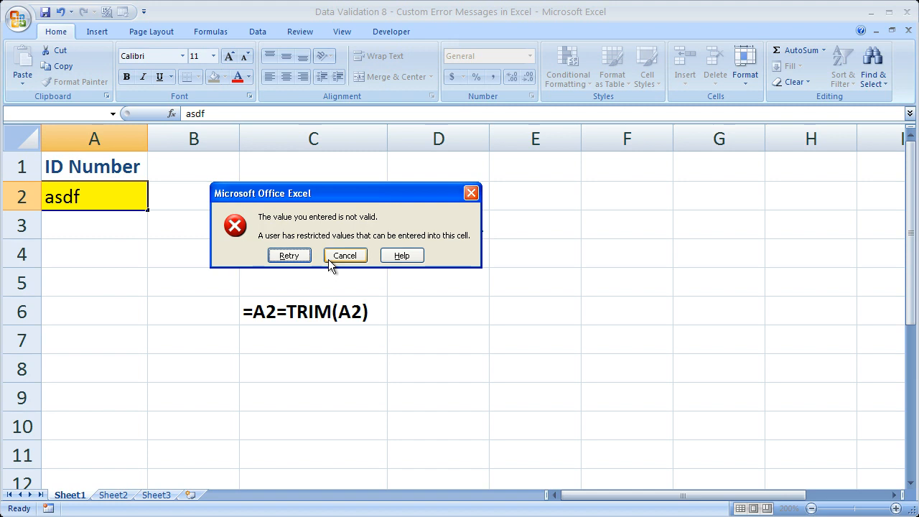
mouse_move(49, 208)
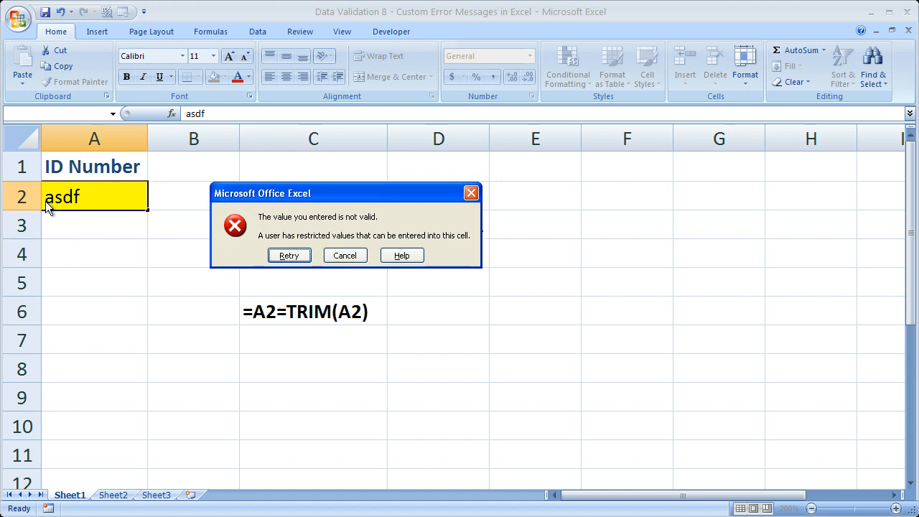
mouse_move(80, 202)
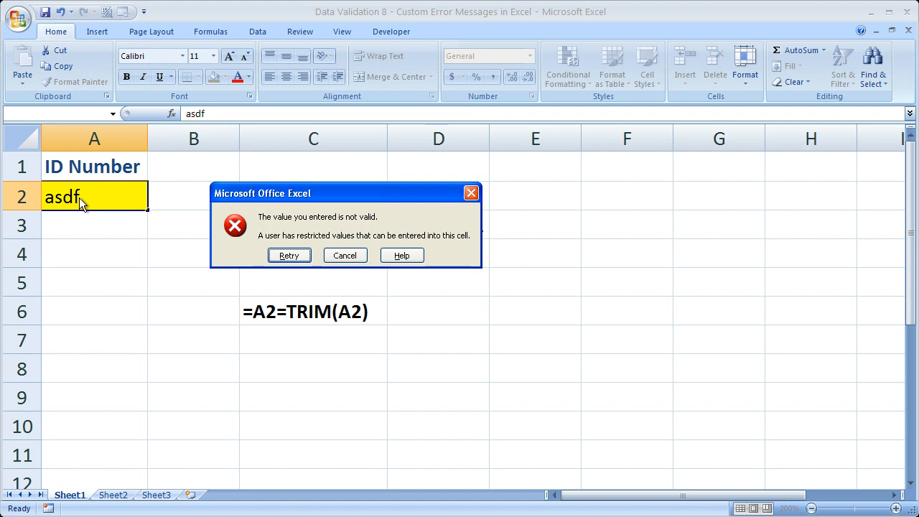
mouse_move(292, 236)
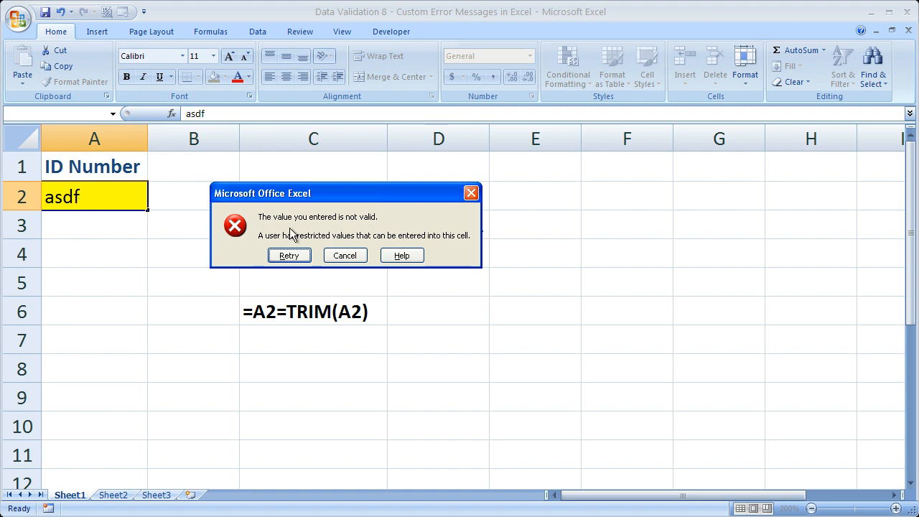
mouse_move(313, 238)
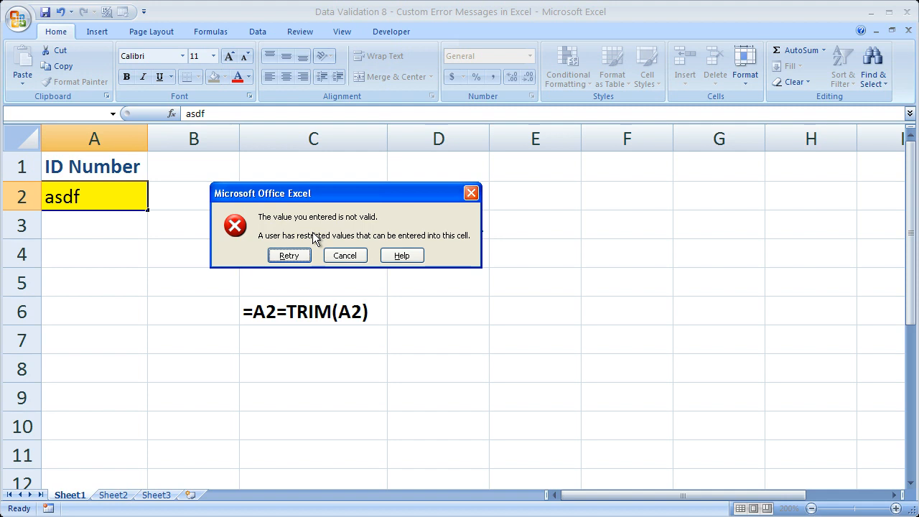
left_click(345, 255)
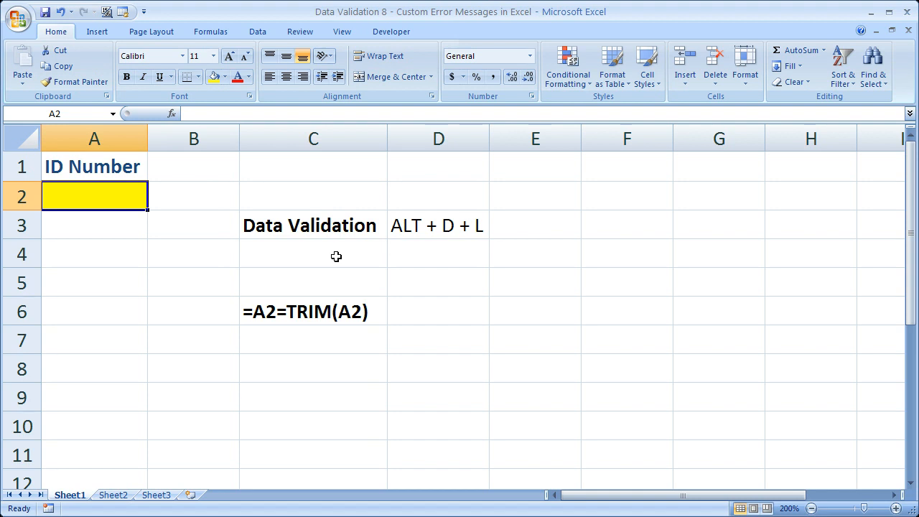
left_click_drag(310, 224, 453, 254)
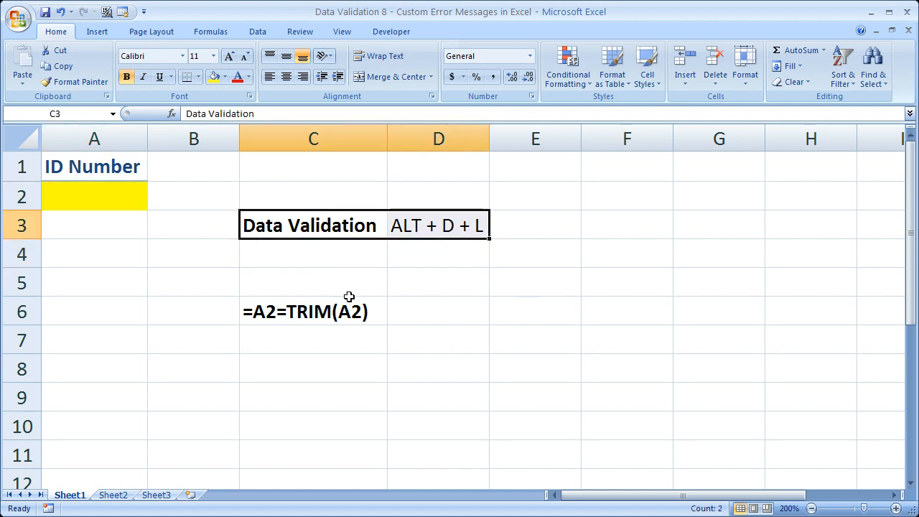
mouse_move(419, 193)
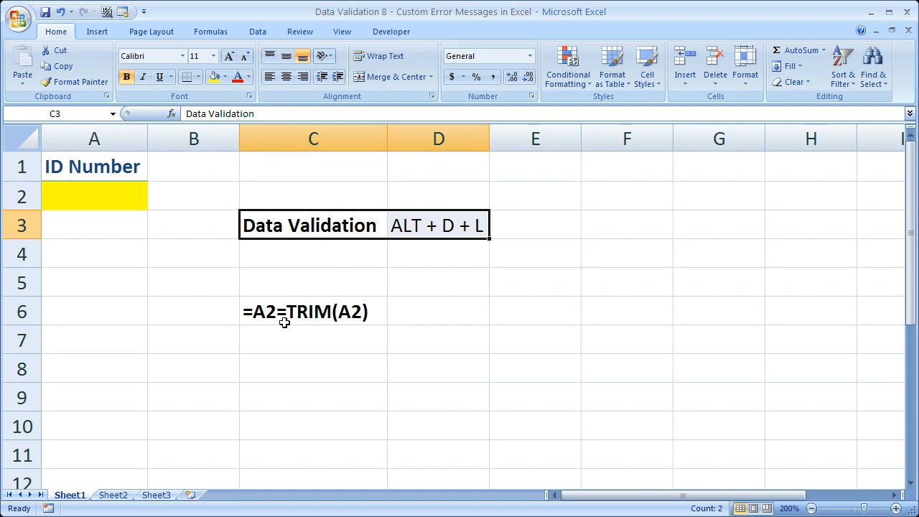
left_click(312, 310)
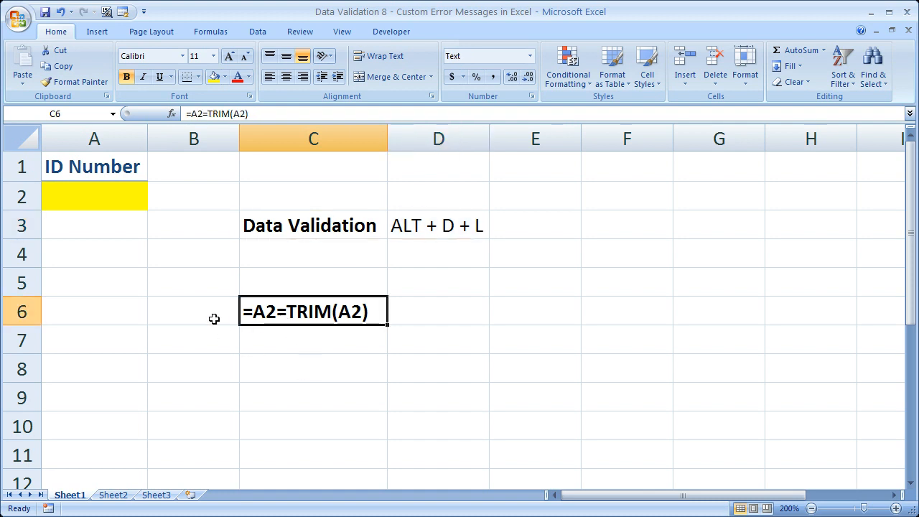
mouse_move(256, 278)
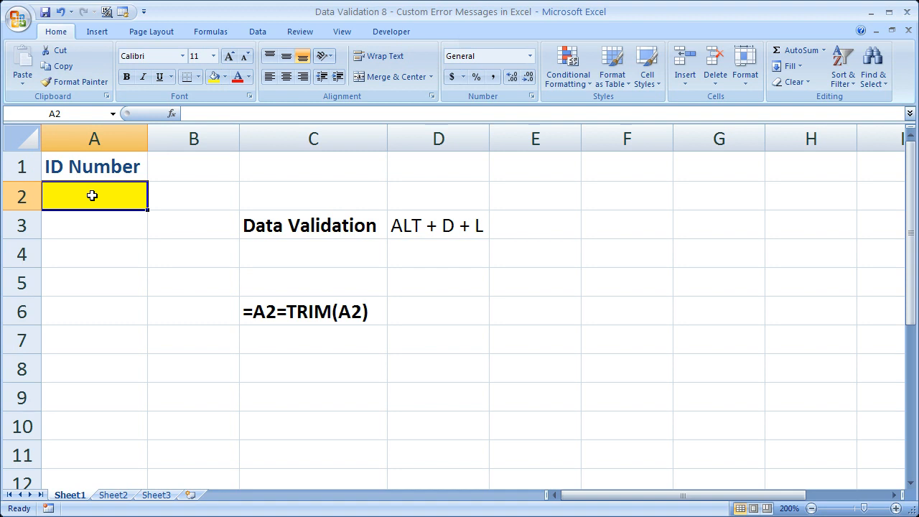
mouse_move(190, 277)
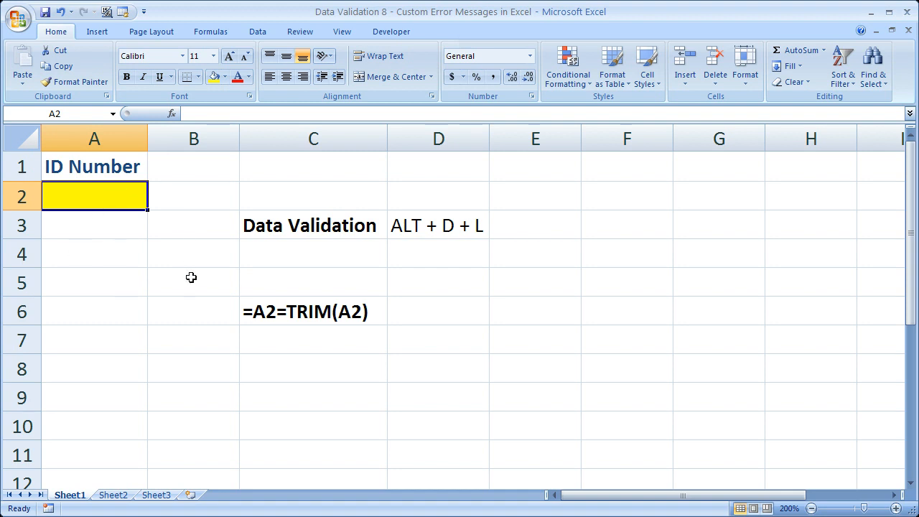
mouse_move(187, 280)
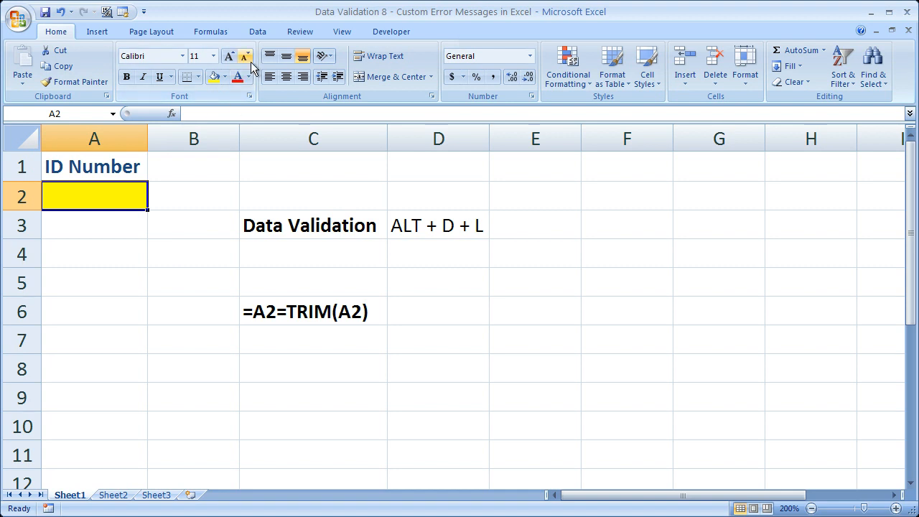
Bring up the Data Validation settings for A2 from the Data ribbon
left_click(257, 31)
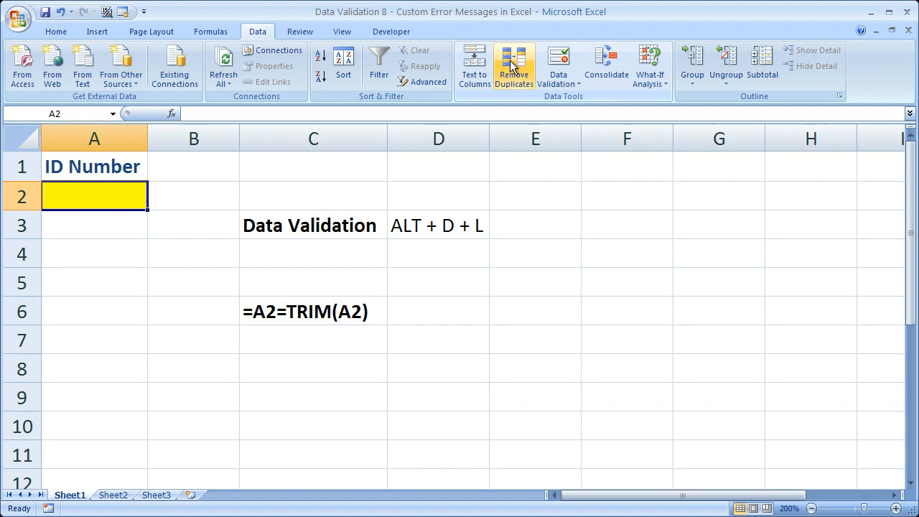
mouse_move(558, 65)
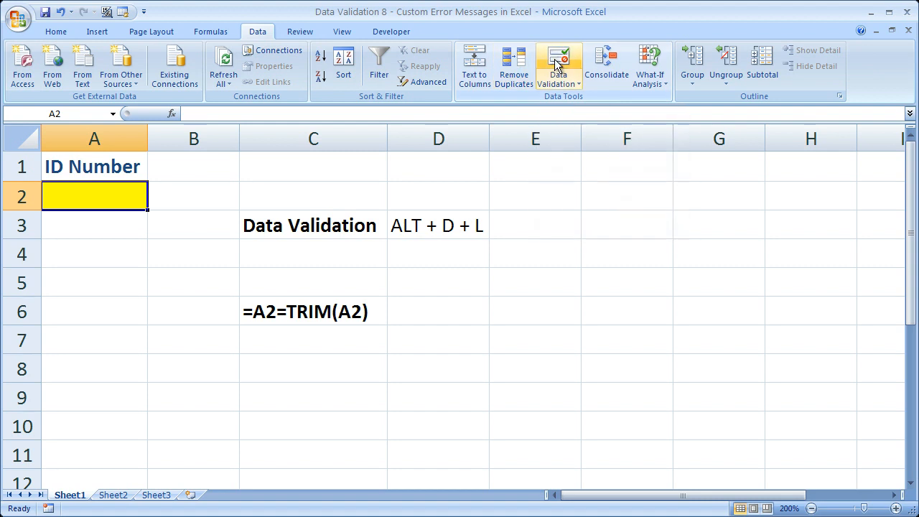
mouse_move(557, 65)
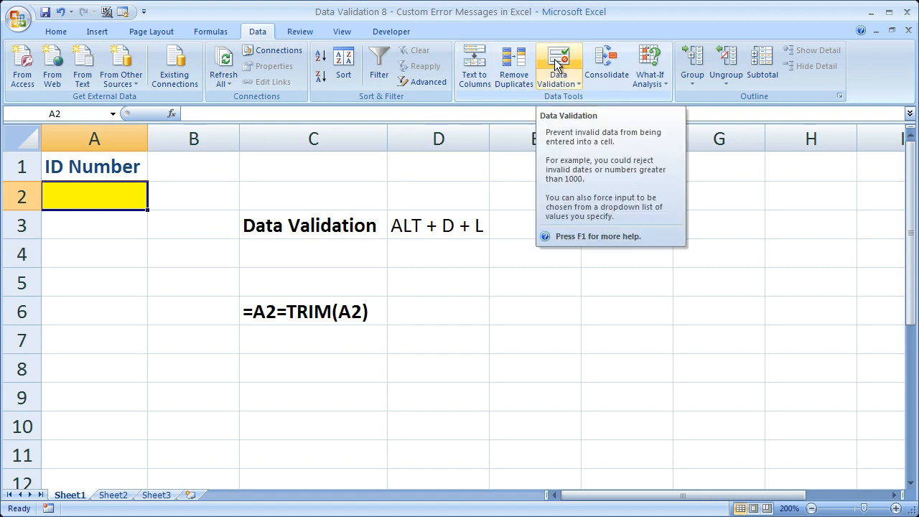
left_click(559, 64)
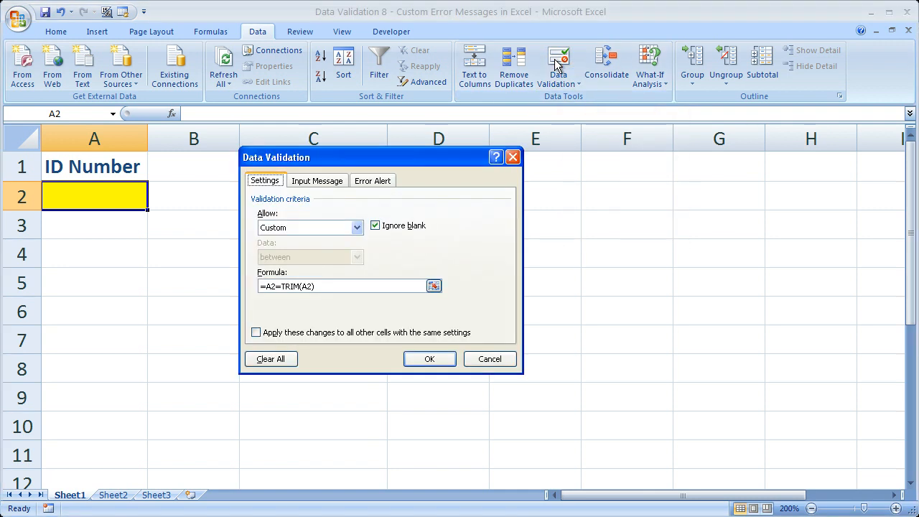
mouse_move(264, 185)
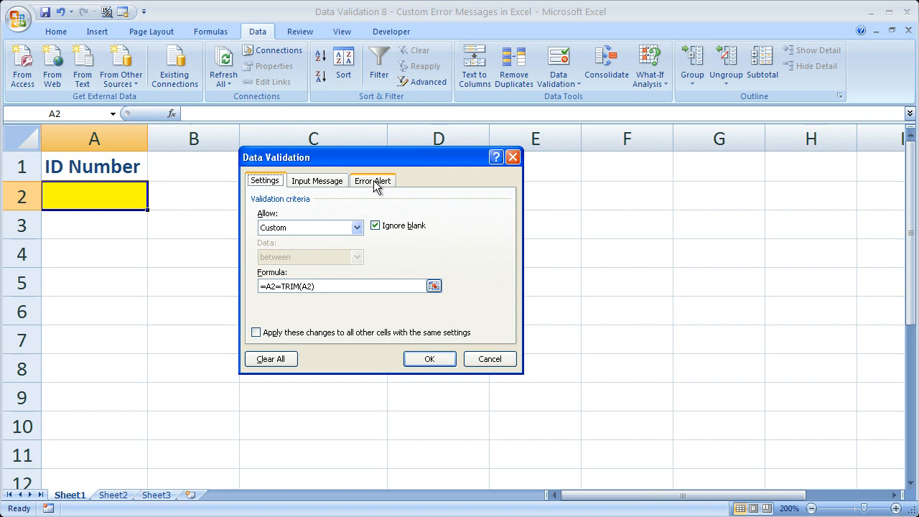
Show the Error Alert settings, keep the Stop style, and focus the Title box
left_click(373, 181)
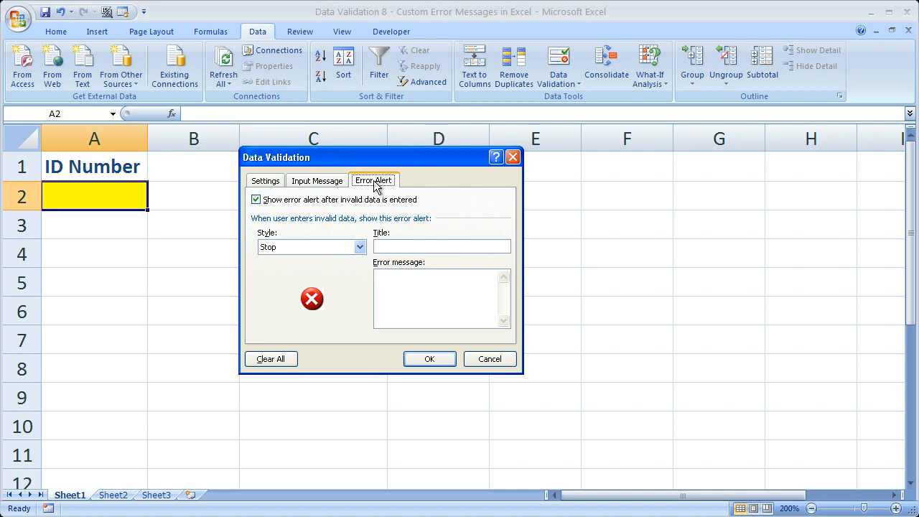
mouse_move(375, 194)
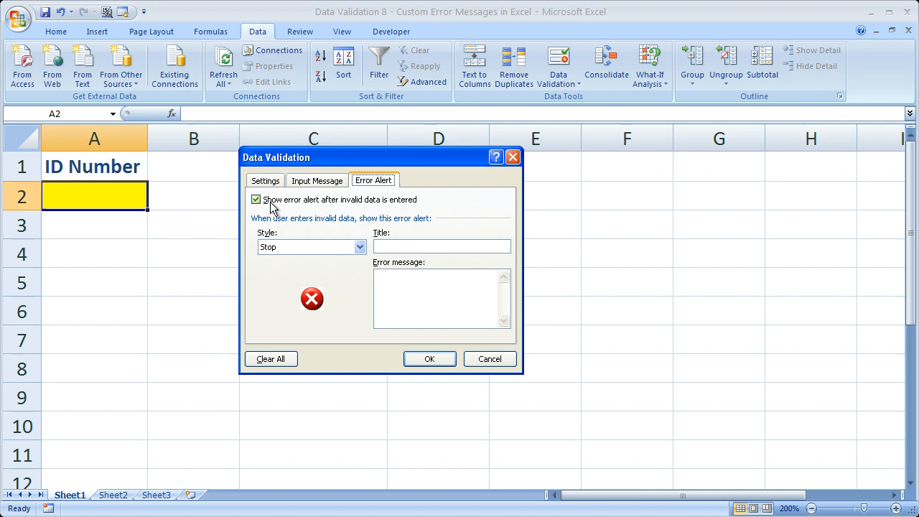
mouse_move(260, 217)
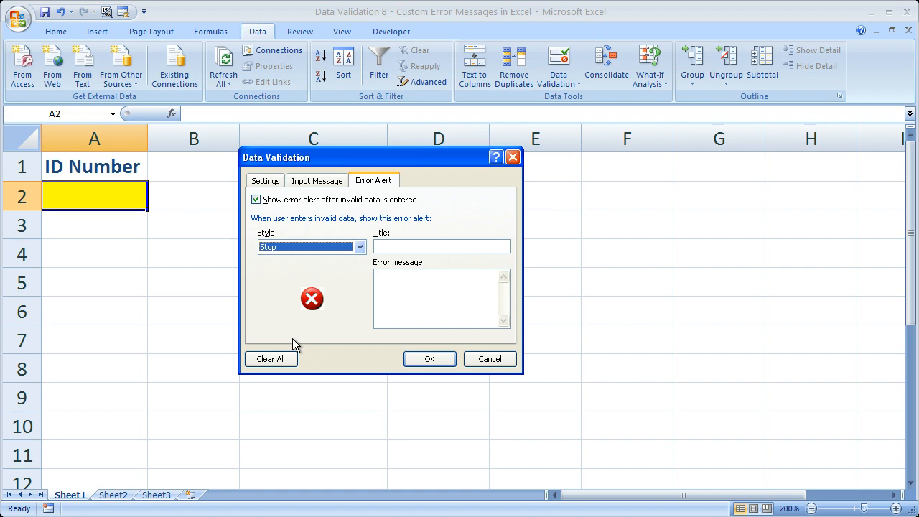
left_click(359, 247)
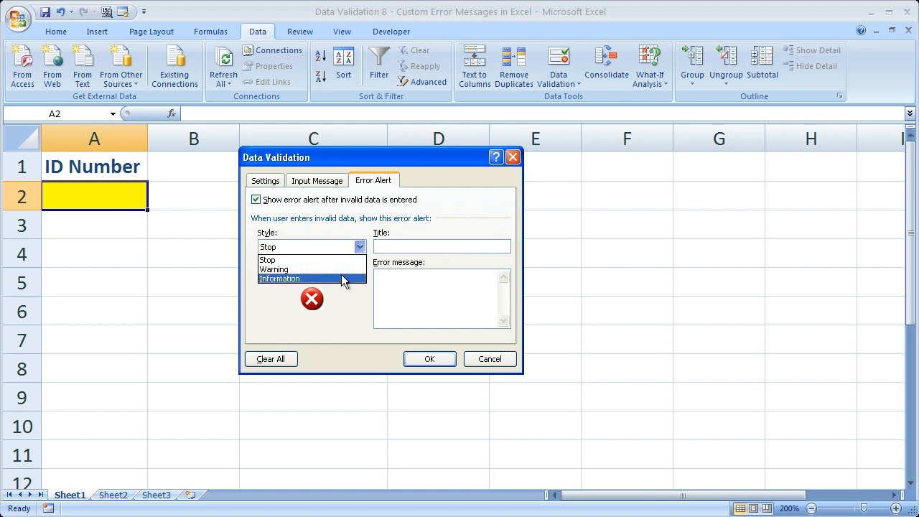
left_click(274, 268)
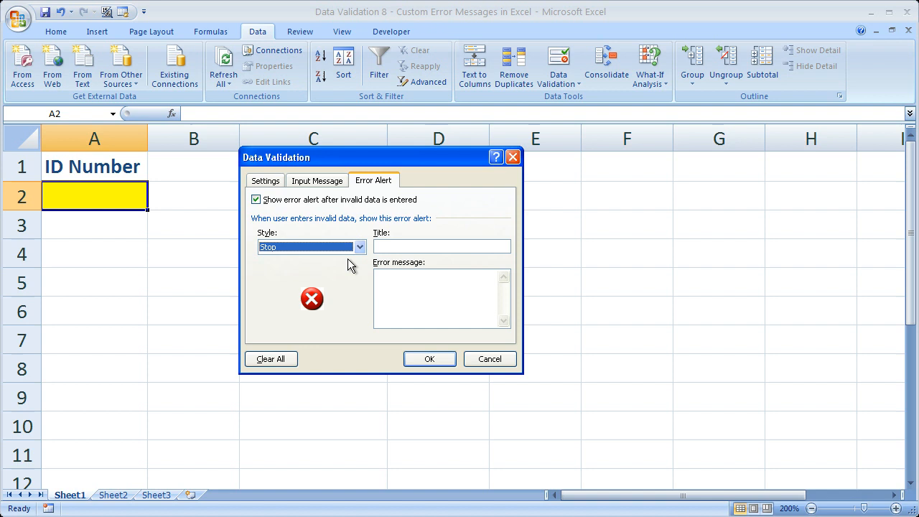
left_click(442, 246)
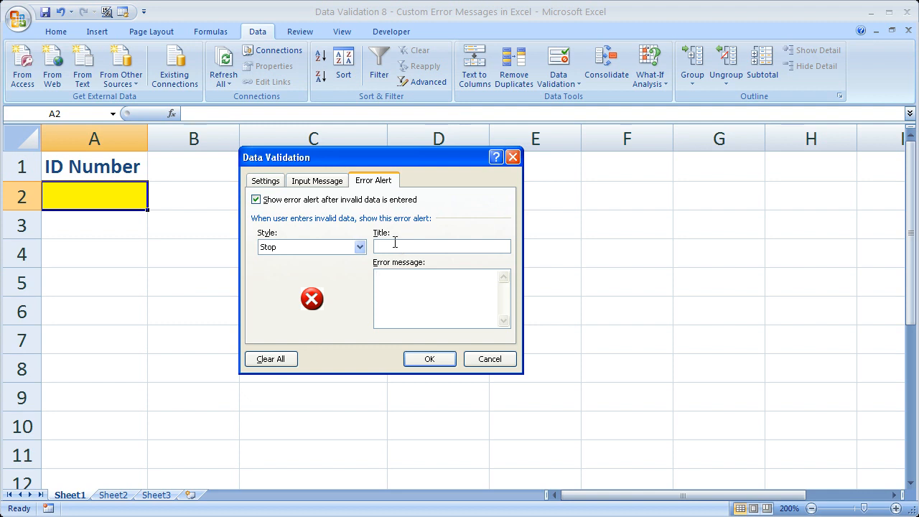
mouse_move(287, 159)
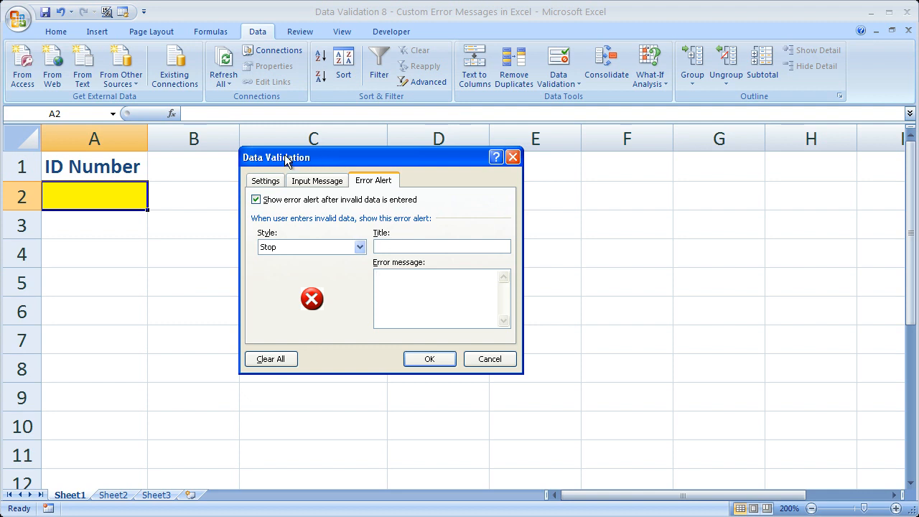
mouse_move(243, 175)
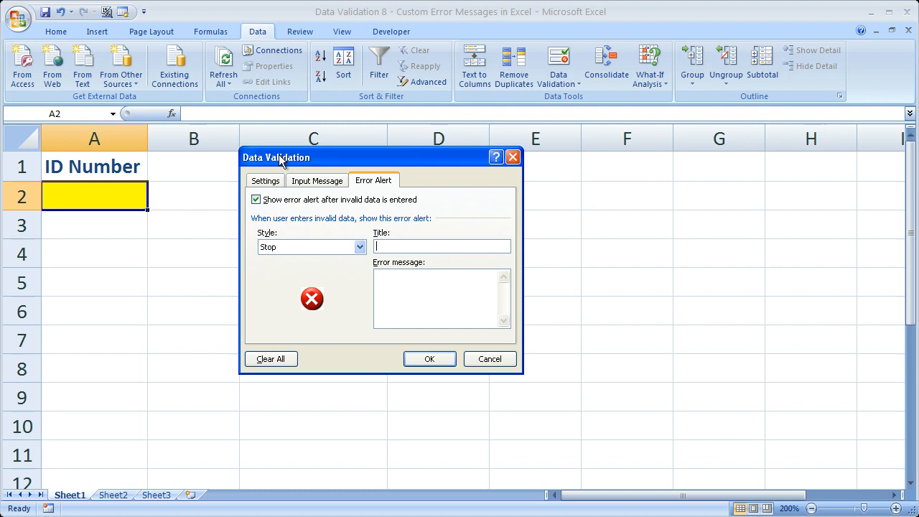
mouse_move(265, 158)
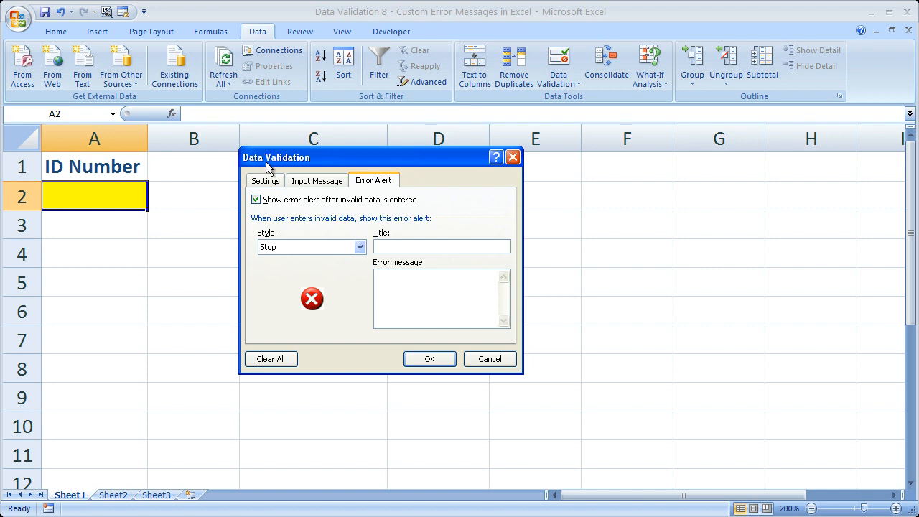
Enter 'Error' as the alert title
type("Er")
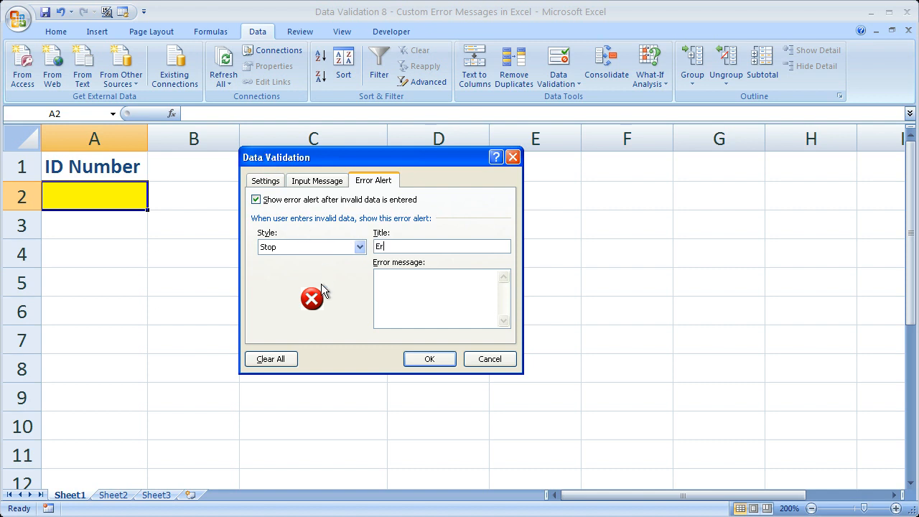
type("ror")
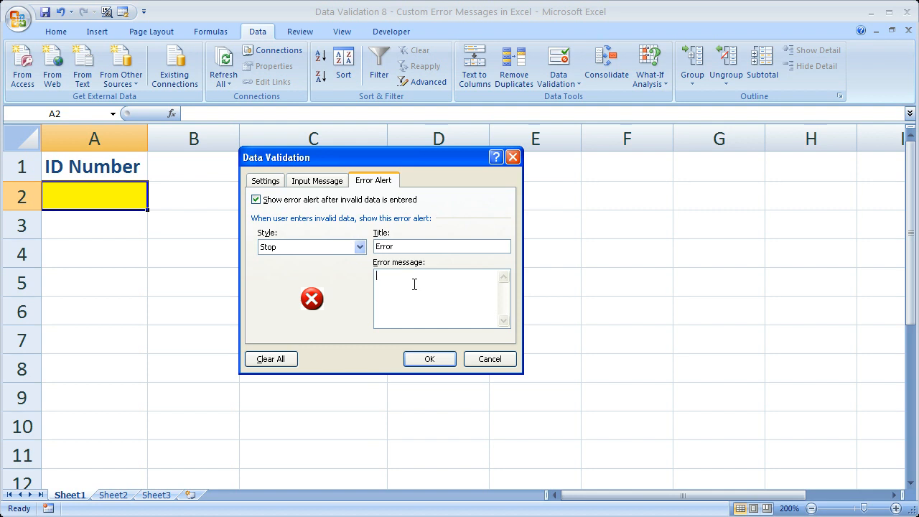
Enter the two-sentence message warning about a space before or after the value in this cell
type("You entered a")
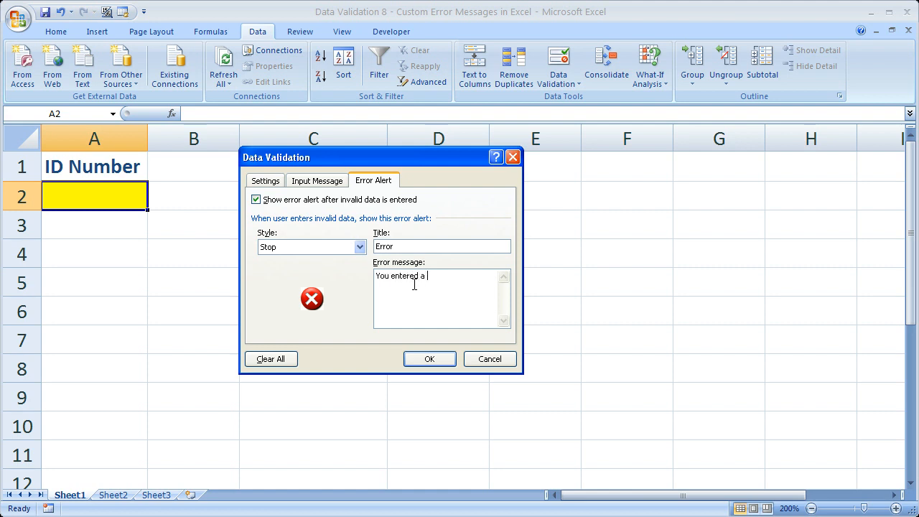
type("space before or after")
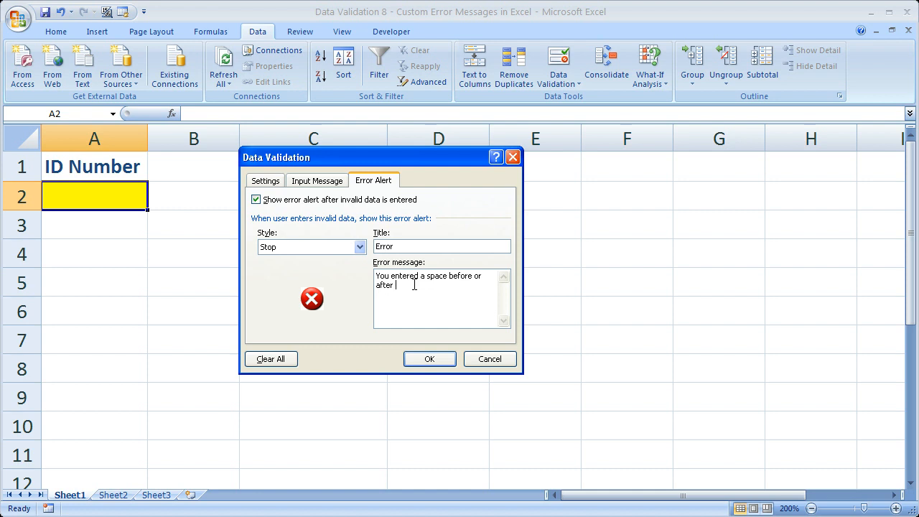
type("the value in this cell.")
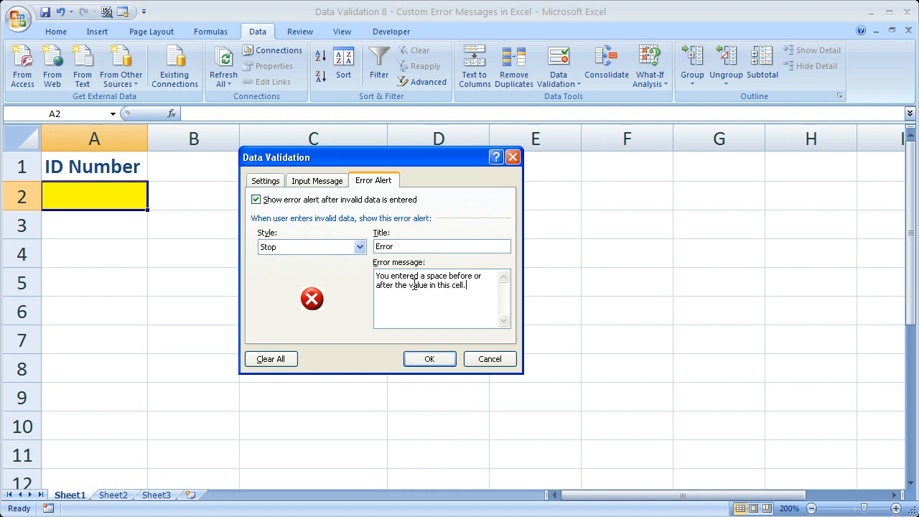
type("You can't")
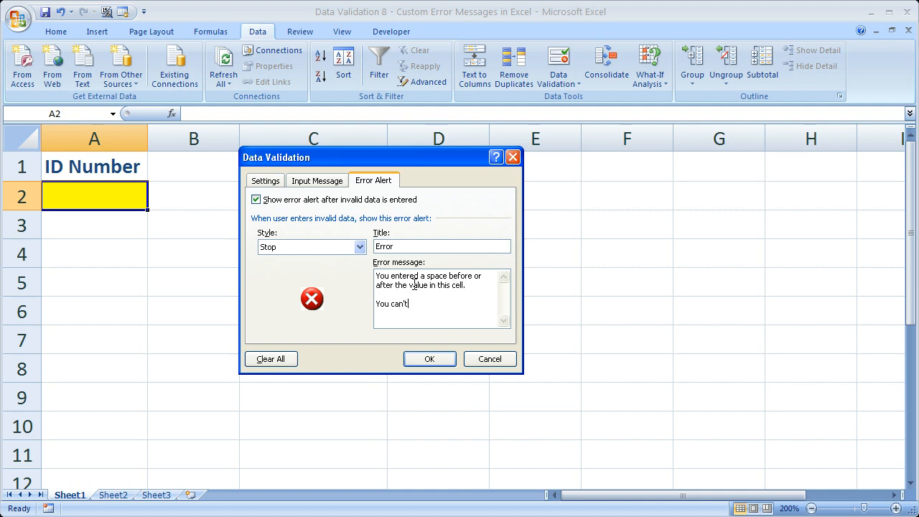
type("en")
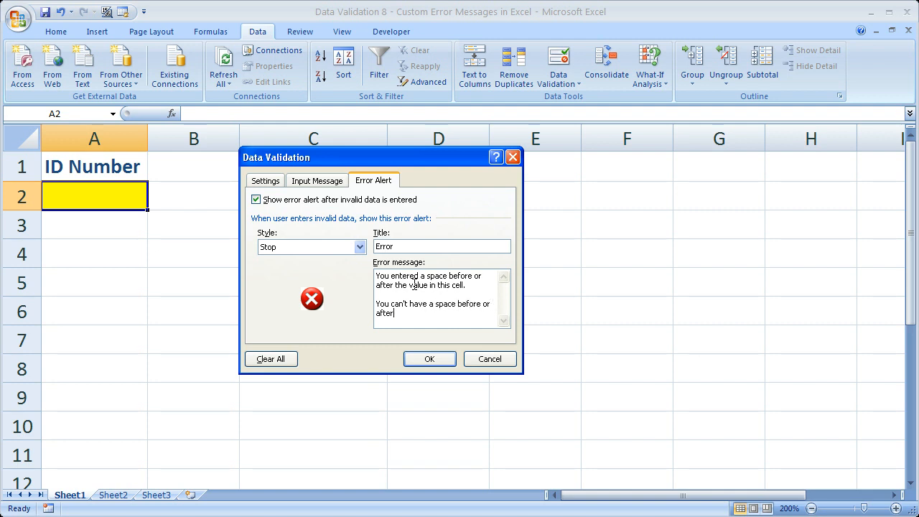
type("values in this")
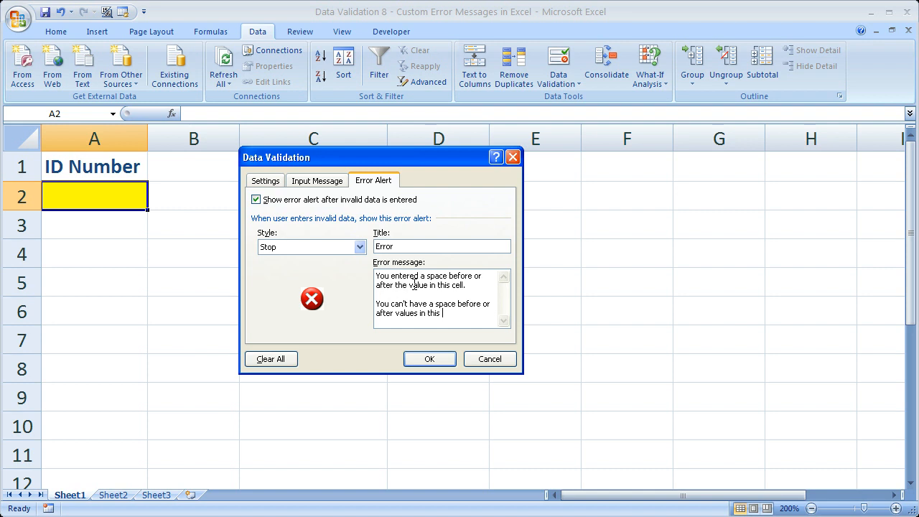
type("cell.")
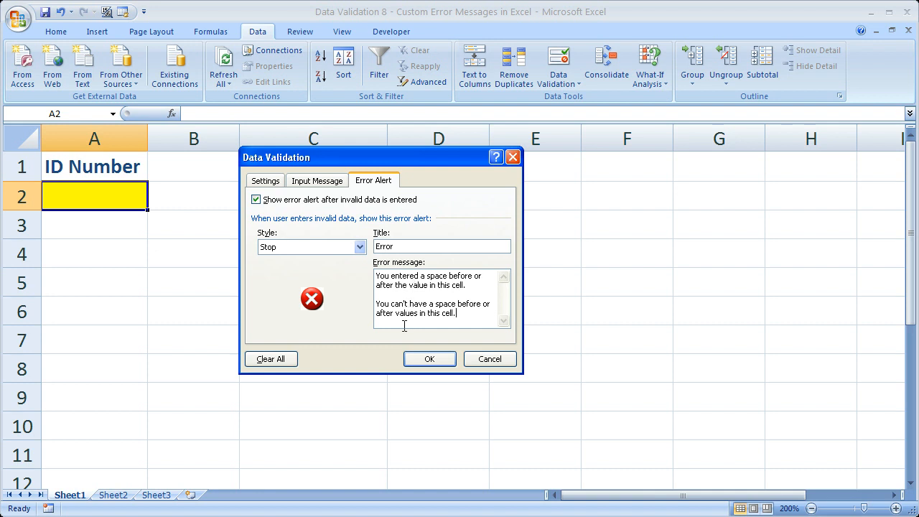
Apply the validation, enter 'asdf' in A2, and move the resulting Error alert to read it
left_click(429, 359)
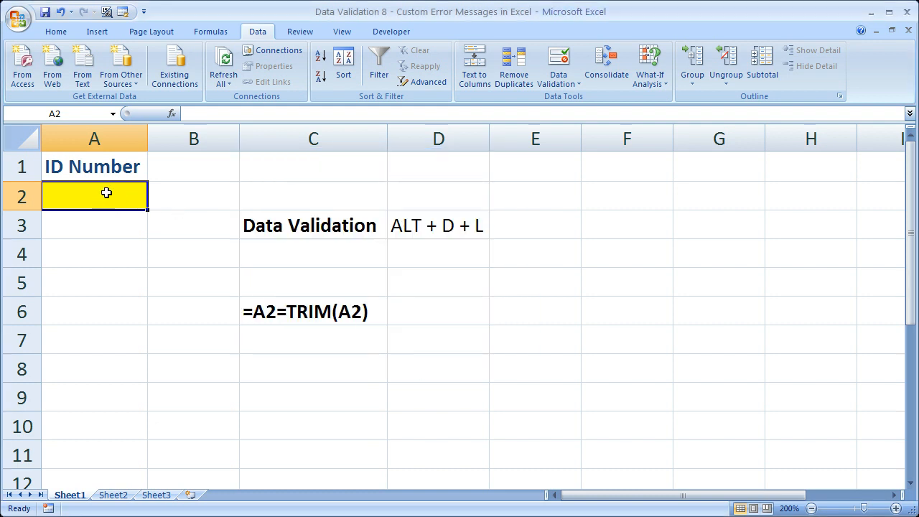
type("asdf")
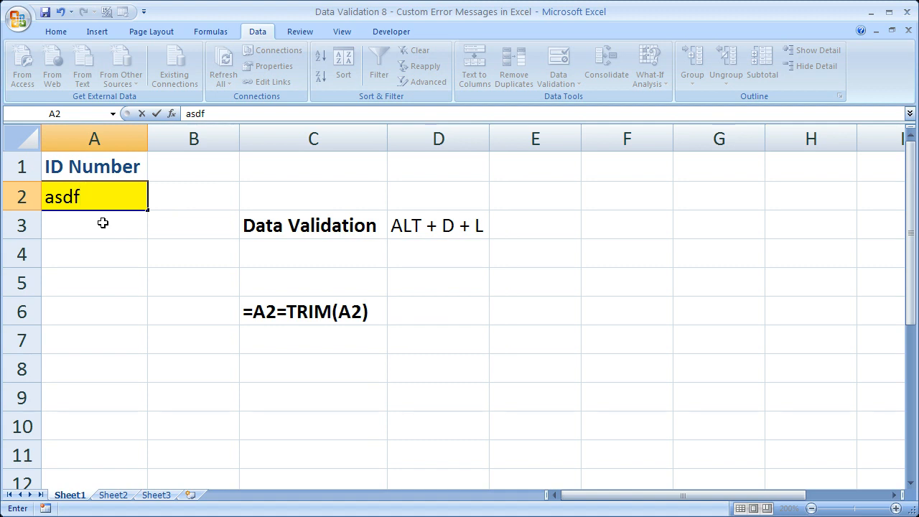
key("Return")
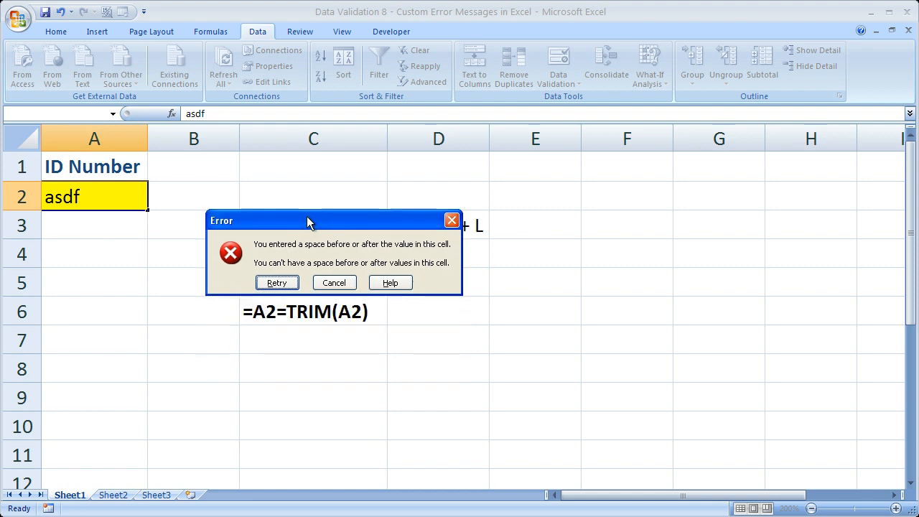
left_click_drag(308, 221, 319, 204)
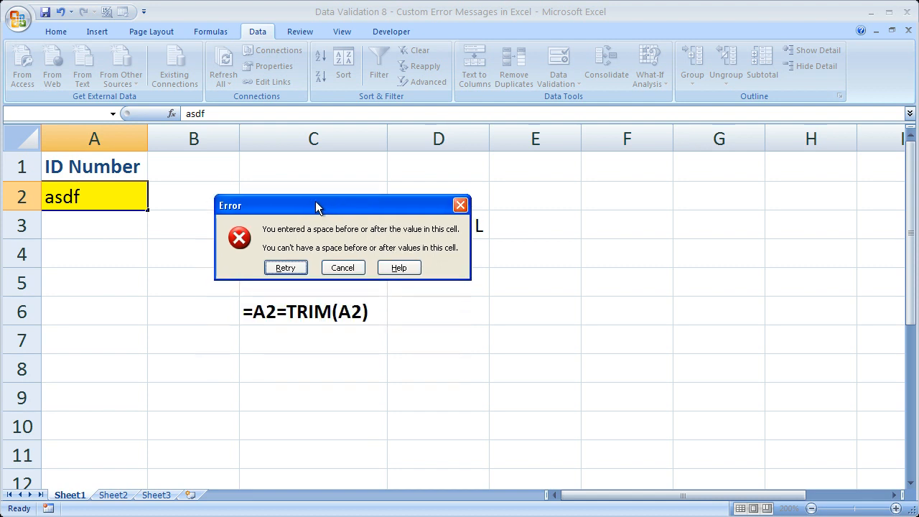
mouse_move(247, 209)
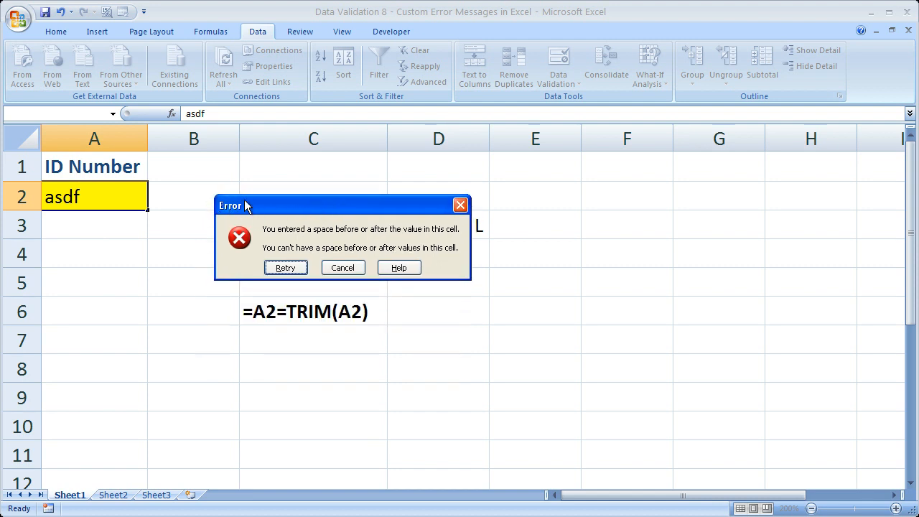
mouse_move(399, 233)
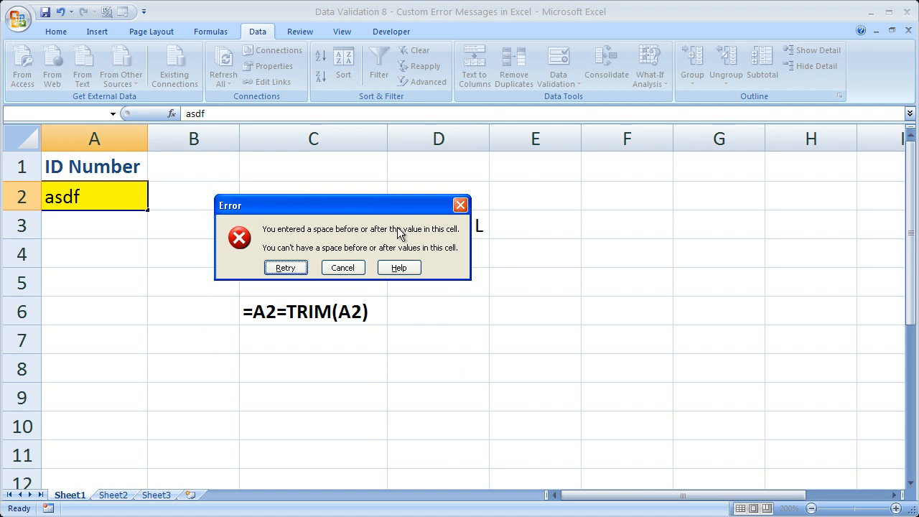
mouse_move(290, 240)
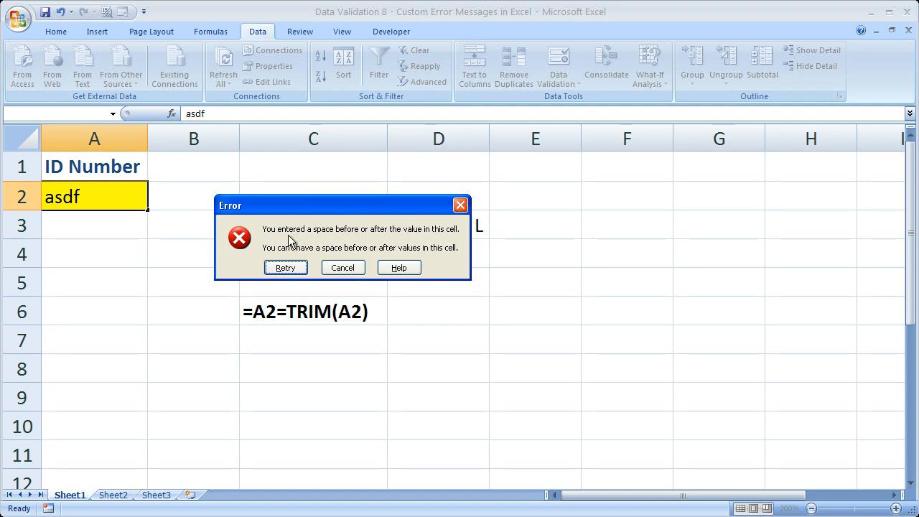
mouse_move(409, 255)
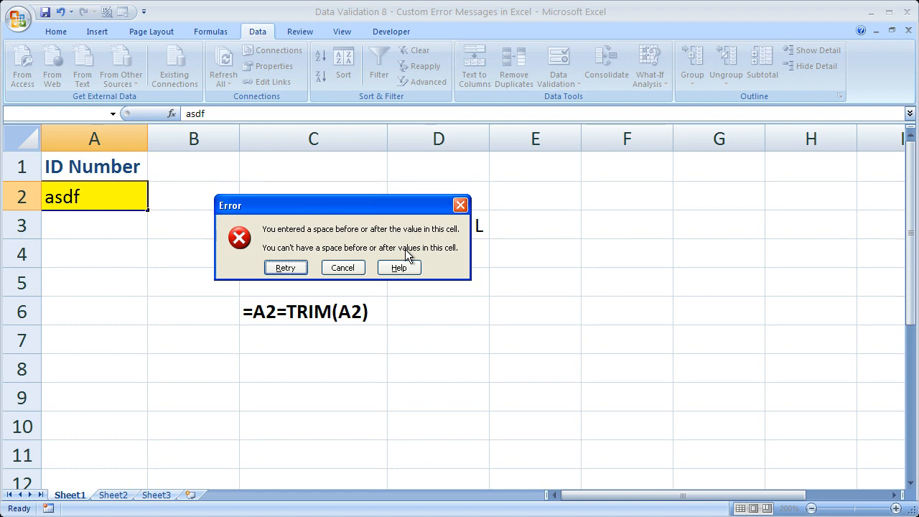
Cancel the rejected 'asdf' entry, leaving A2 empty
left_click(342, 267)
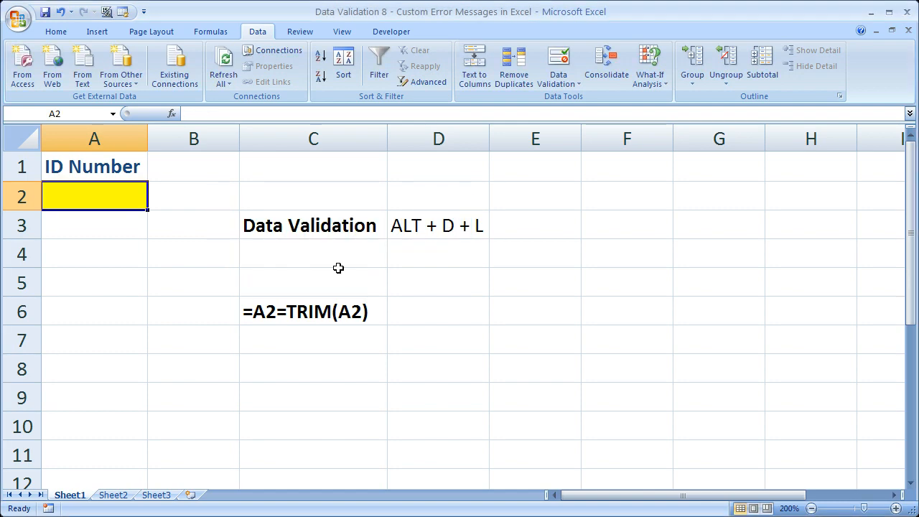
mouse_move(224, 254)
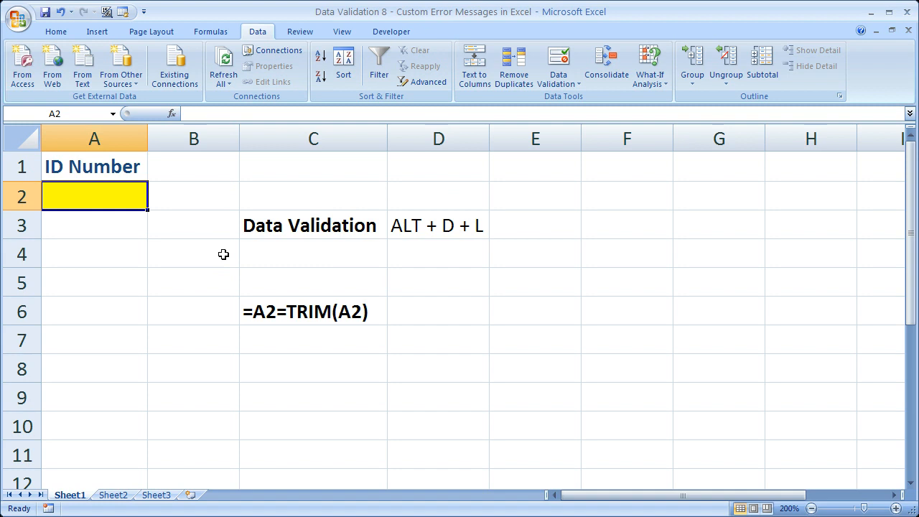
mouse_move(112, 207)
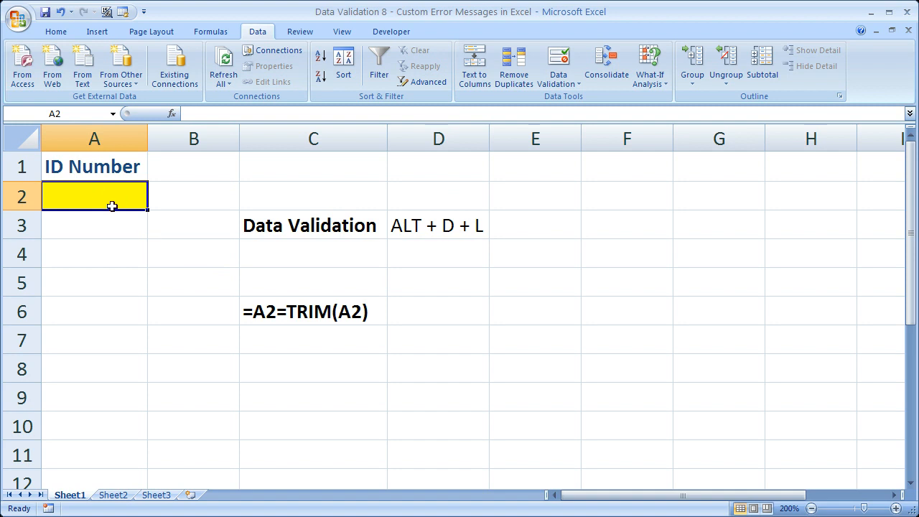
mouse_move(107, 278)
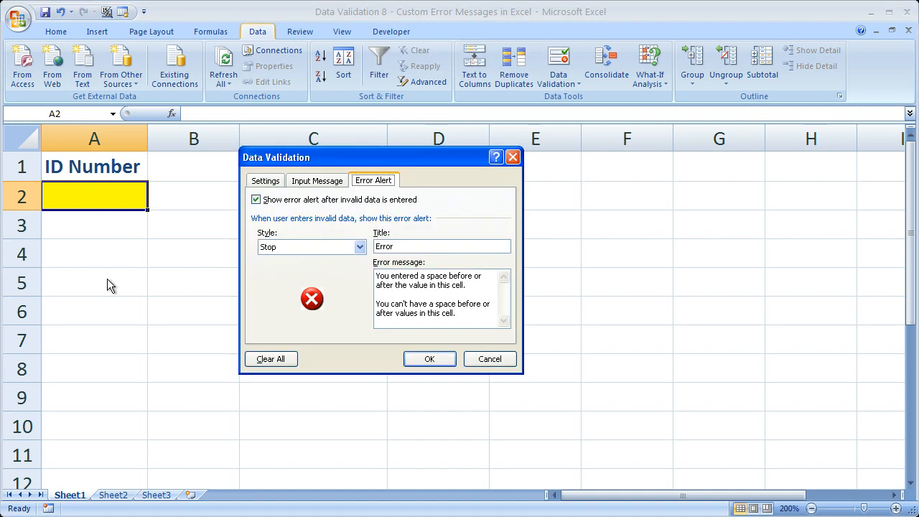
Review the Error title and message and the =A2=TRIM(A2) rule, then close the settings unchanged
triple_click(442, 246)
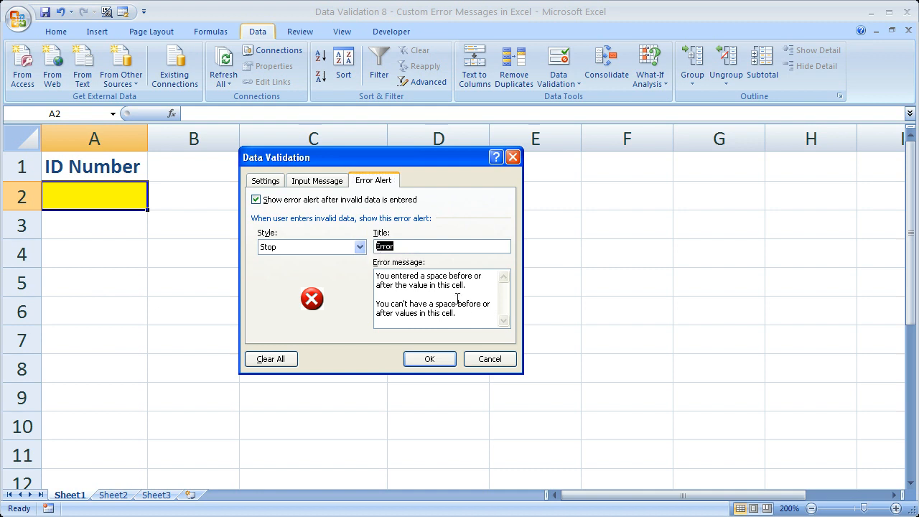
left_click(408, 245)
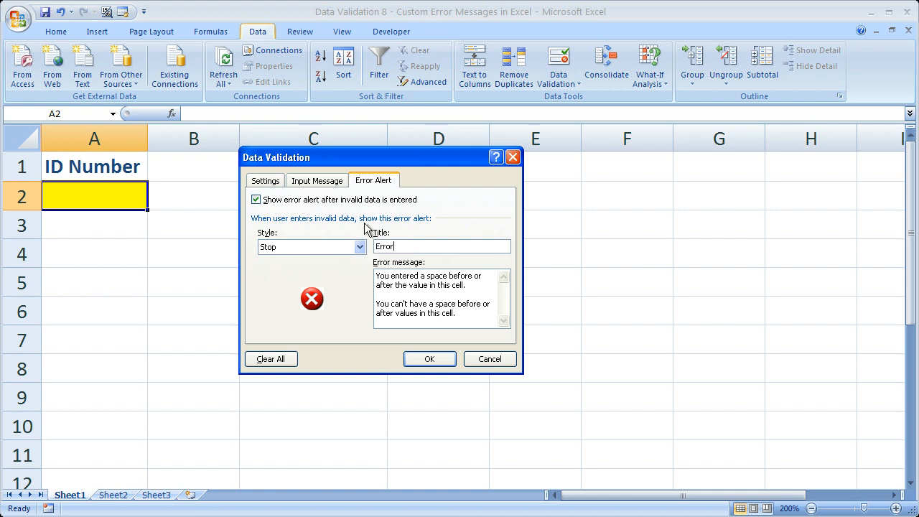
left_click(264, 181)
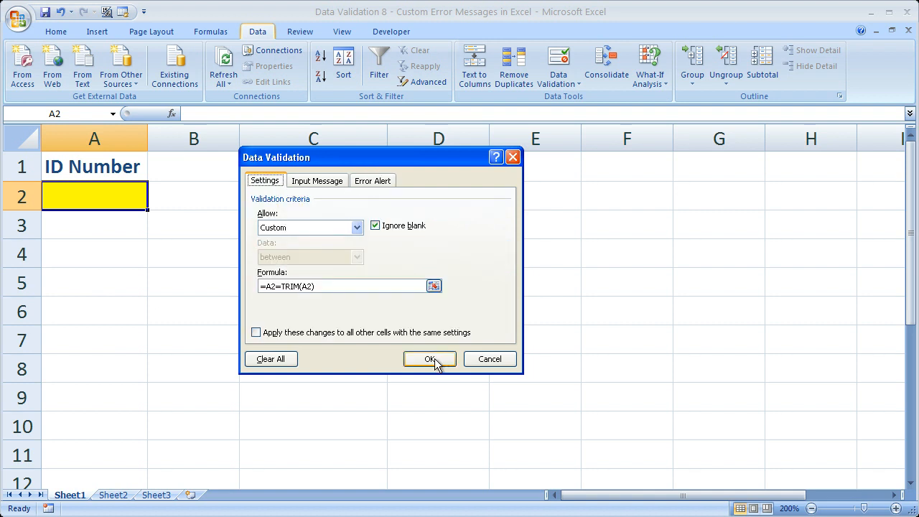
left_click(429, 359)
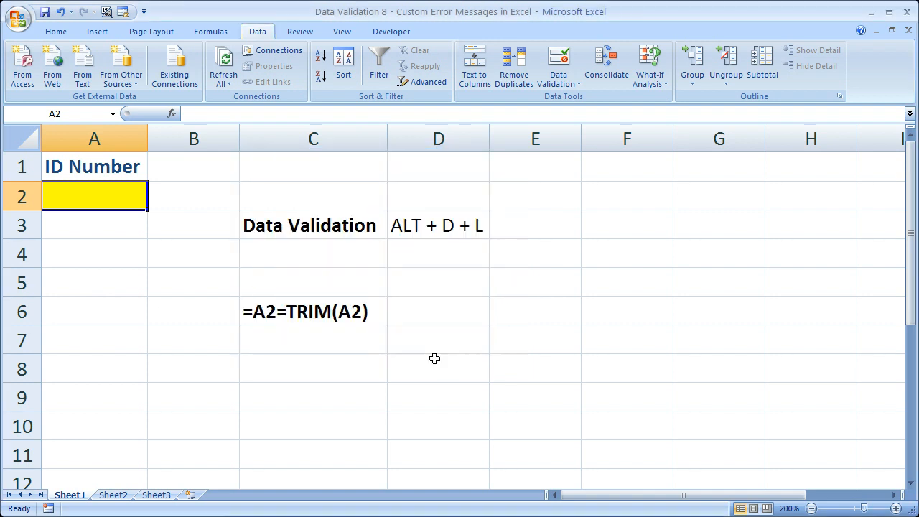